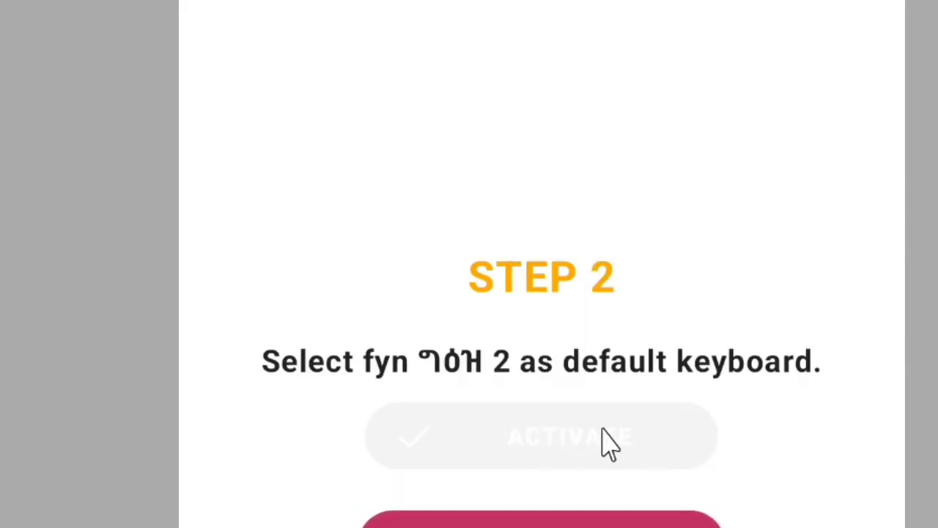
{"action": "mouse_move", "coordinate": [633, 461]}
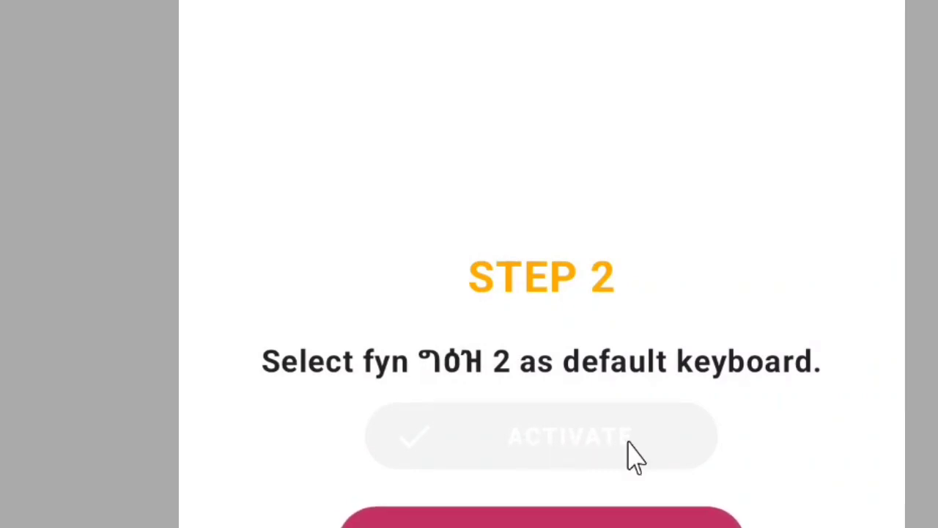
{"action": "mouse_move", "coordinate": [657, 516]}
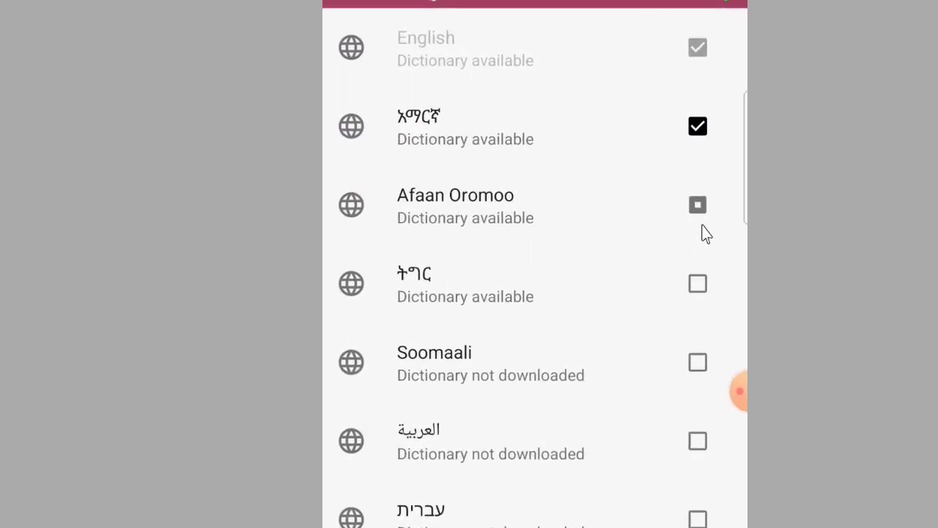
Enable Afaan Oromoo in the fyn ግዕዝ 2 language list alongside Amharic.
{"action": "left_click", "coordinate": [698, 205]}
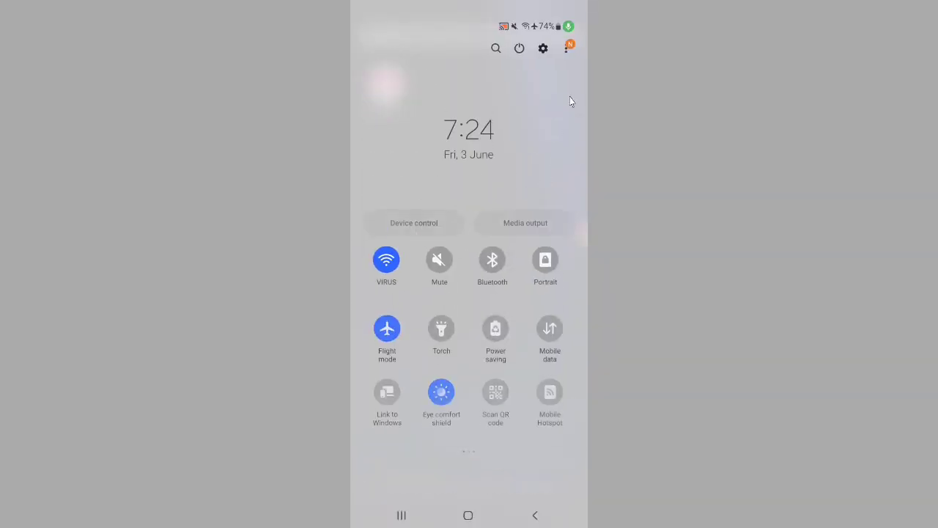
Search Settings for 'keyboard' and open Keyboard list and default under General management.
{"action": "left_click", "coordinate": [542, 48]}
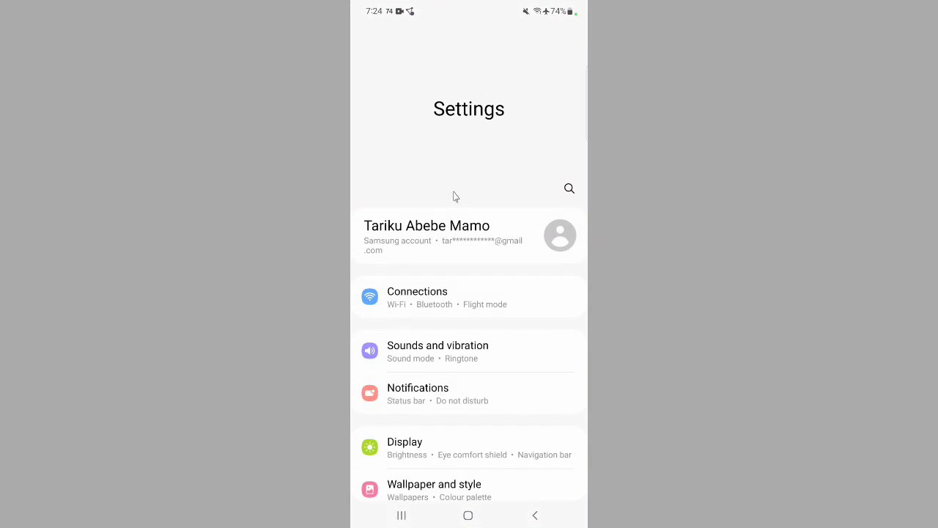
{"action": "left_click", "coordinate": [569, 187]}
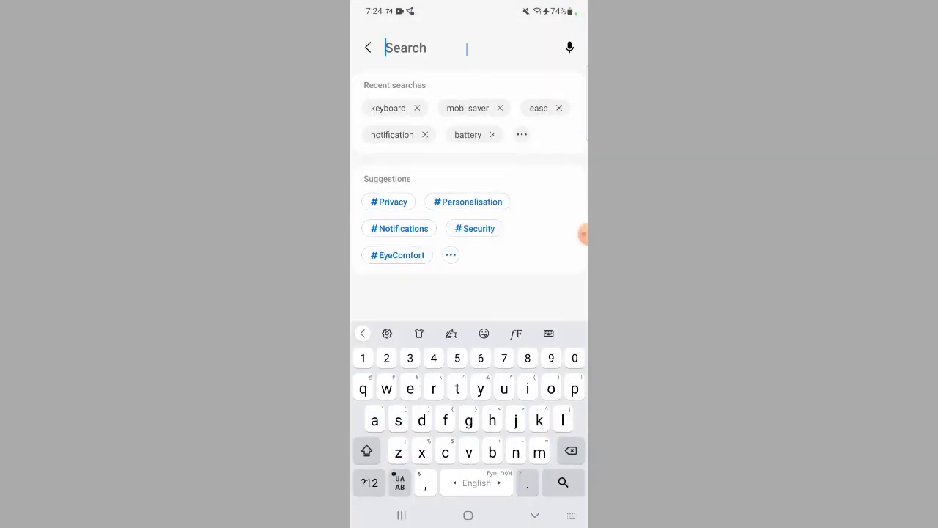
{"action": "type", "text": "keyb"}
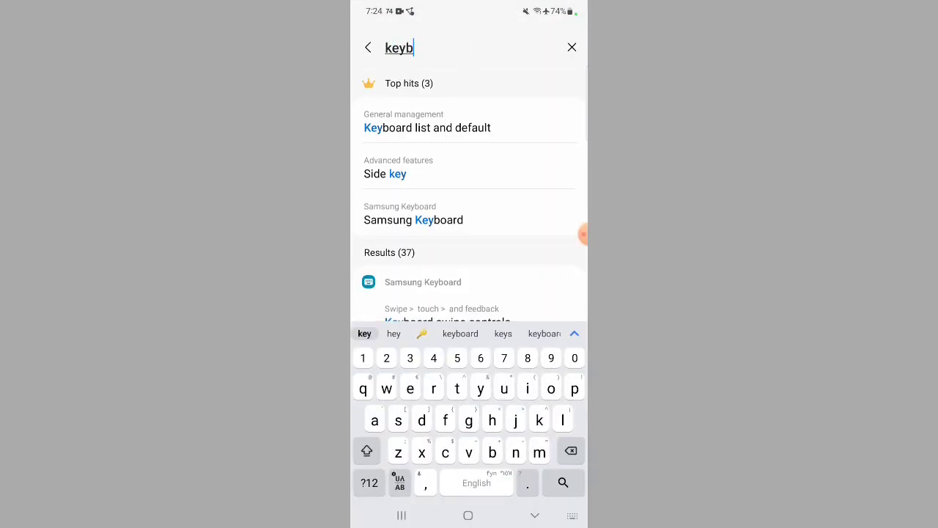
{"action": "type", "text": "oar"}
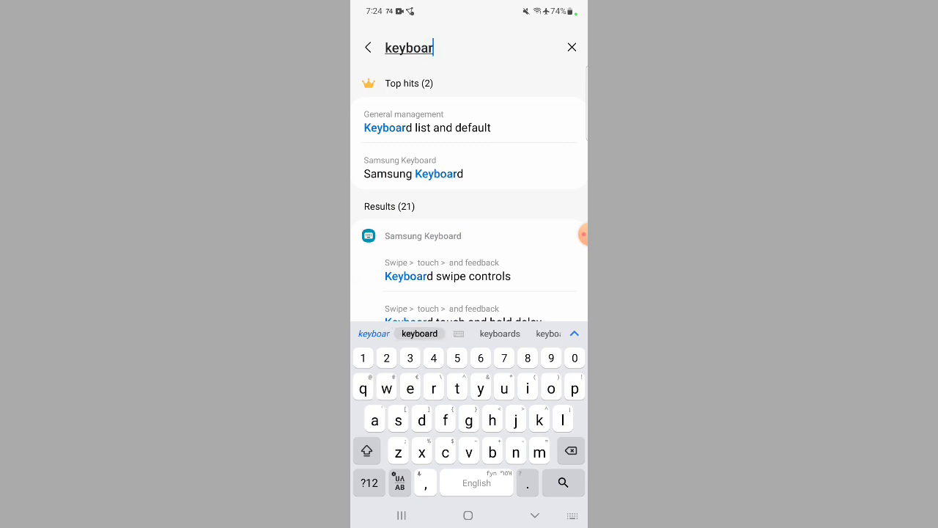
{"action": "type", "text": "d"}
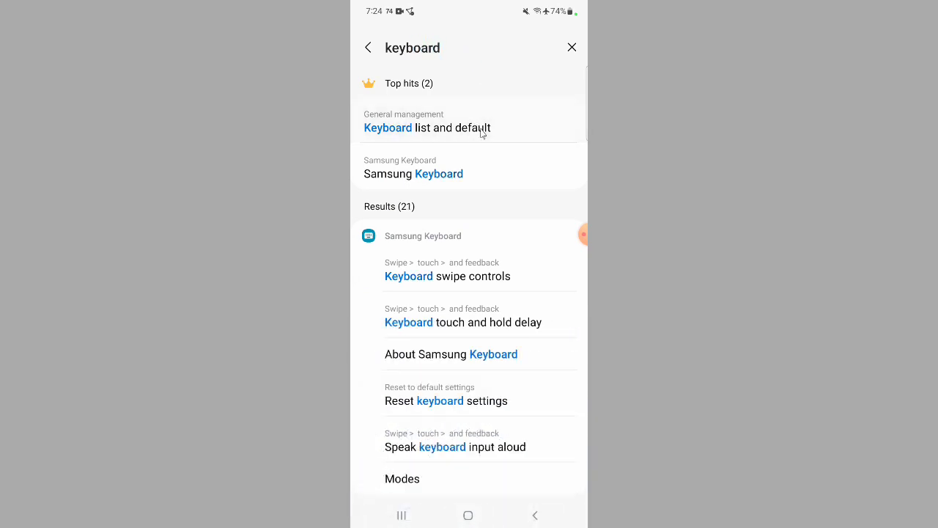
{"action": "left_click", "coordinate": [426, 128]}
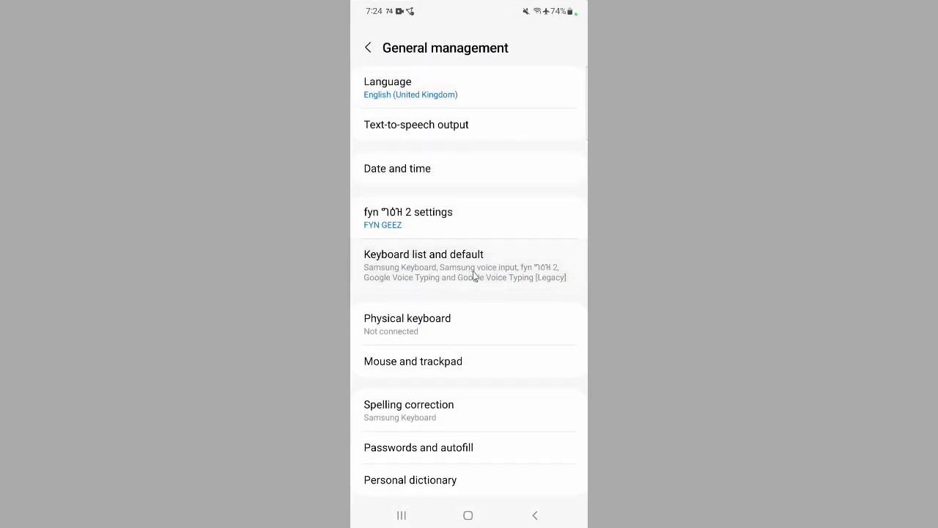
{"action": "left_click", "coordinate": [424, 254]}
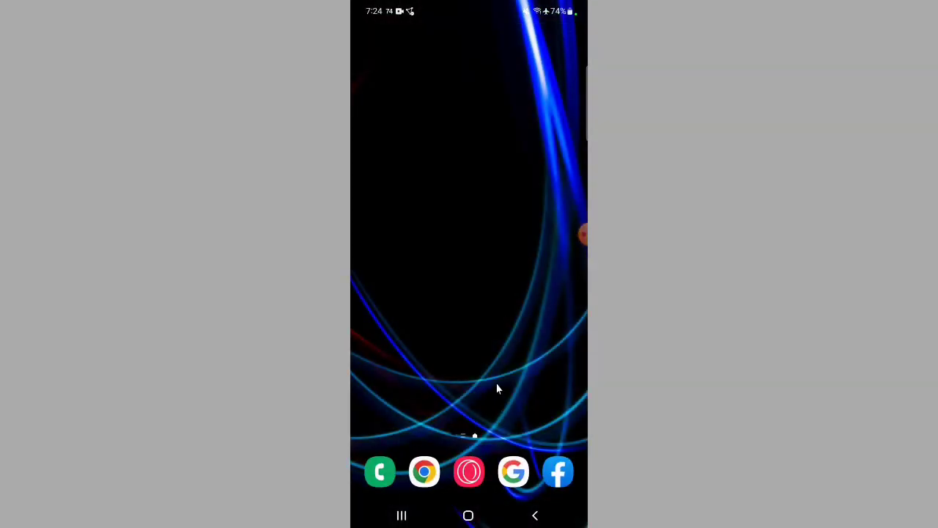
{"action": "mouse_move", "coordinate": [542, 401]}
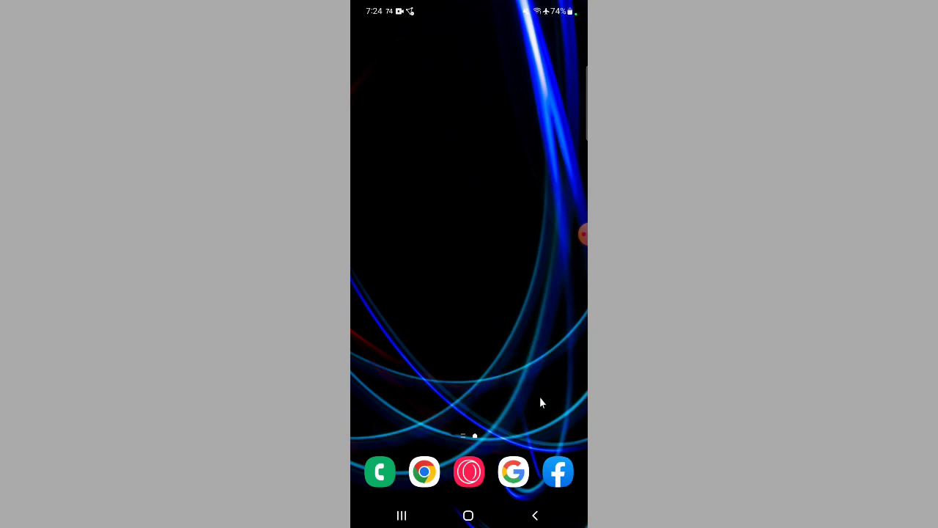
Launch Facebook and start a new post with the fyn keyboard raised in the text area.
{"action": "left_click", "coordinate": [557, 472]}
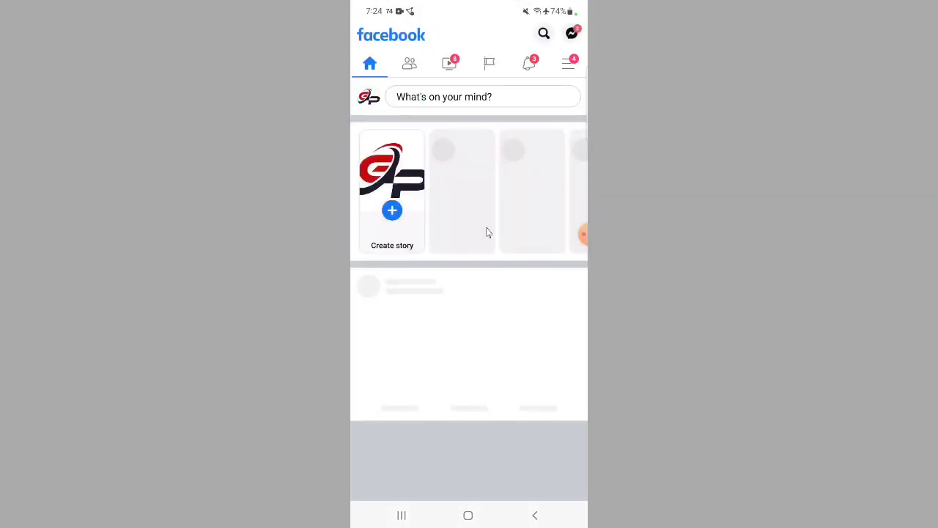
{"action": "left_click", "coordinate": [482, 97]}
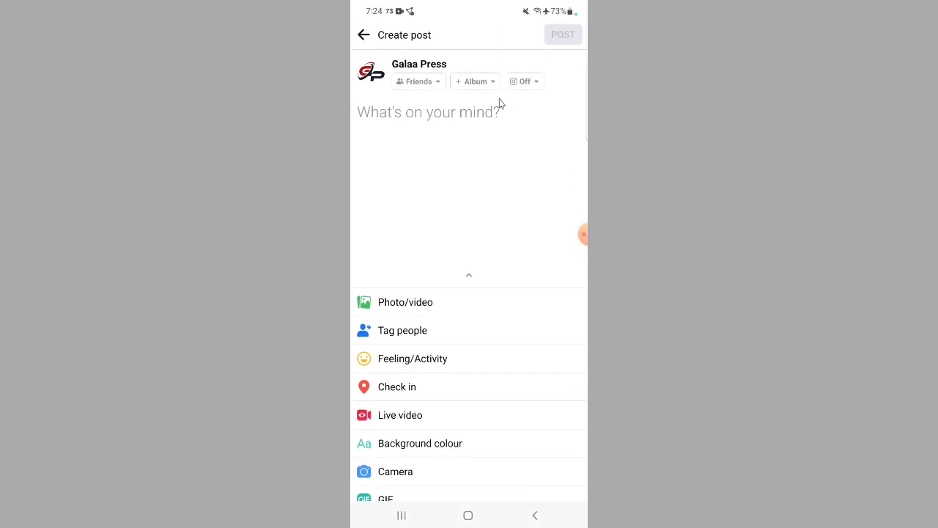
{"action": "left_click", "coordinate": [428, 112]}
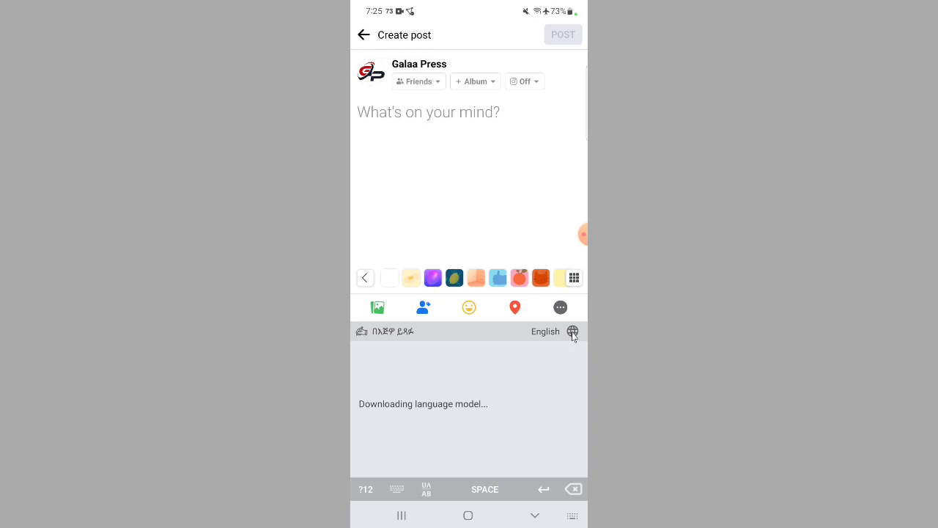
Switch the keyboard language from English to Oromoo via the globe key.
{"action": "left_click", "coordinate": [571, 331]}
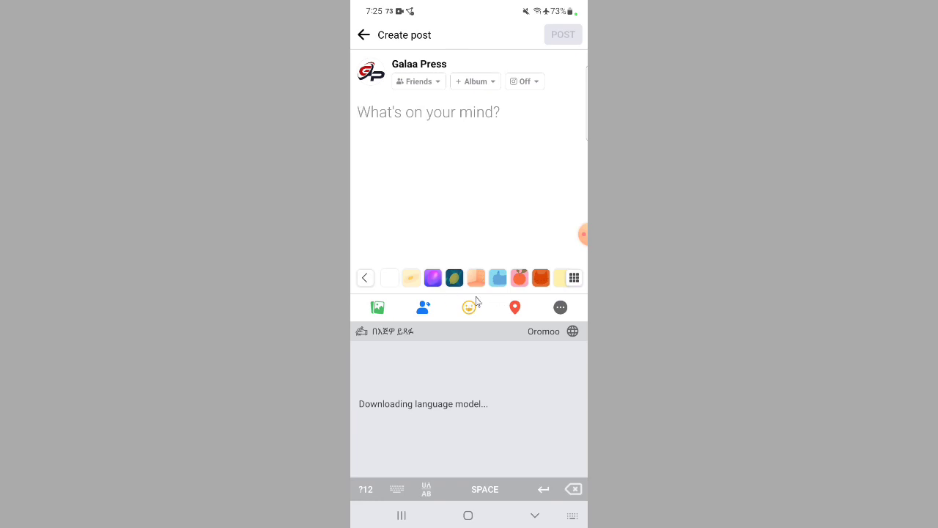
{"action": "mouse_move", "coordinate": [477, 293]}
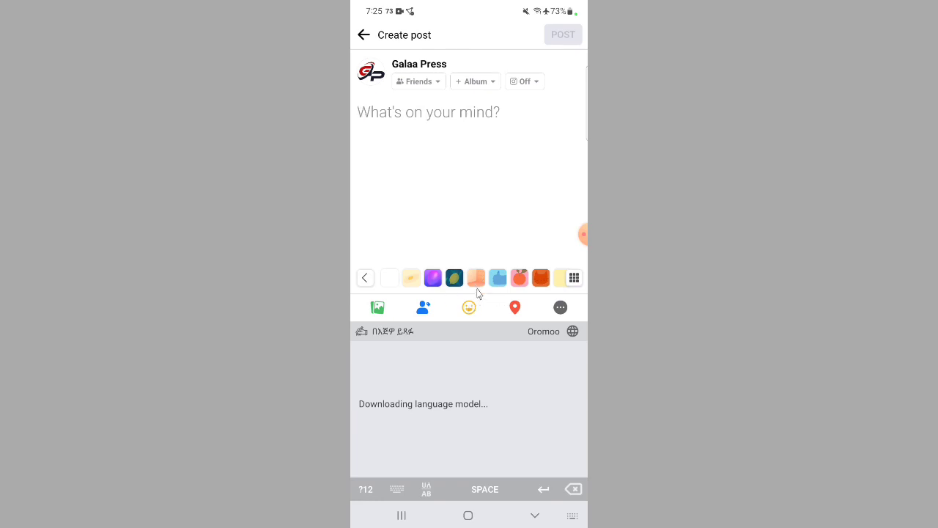
{"action": "mouse_move", "coordinate": [484, 307]}
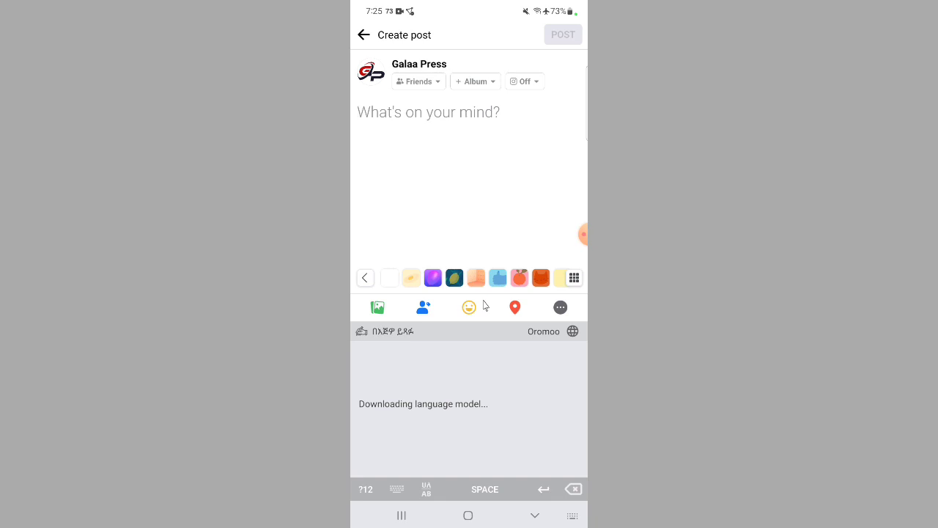
{"action": "mouse_move", "coordinate": [490, 326]}
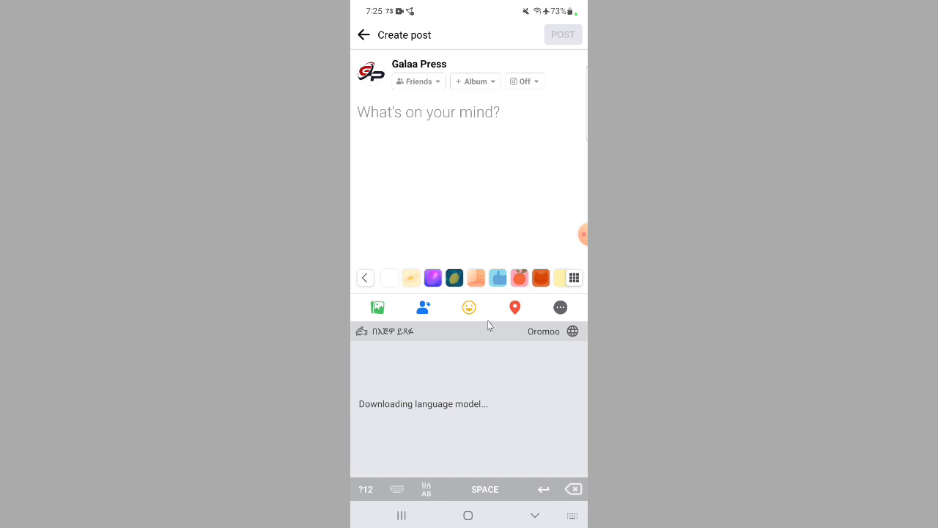
{"action": "mouse_move", "coordinate": [456, 425]}
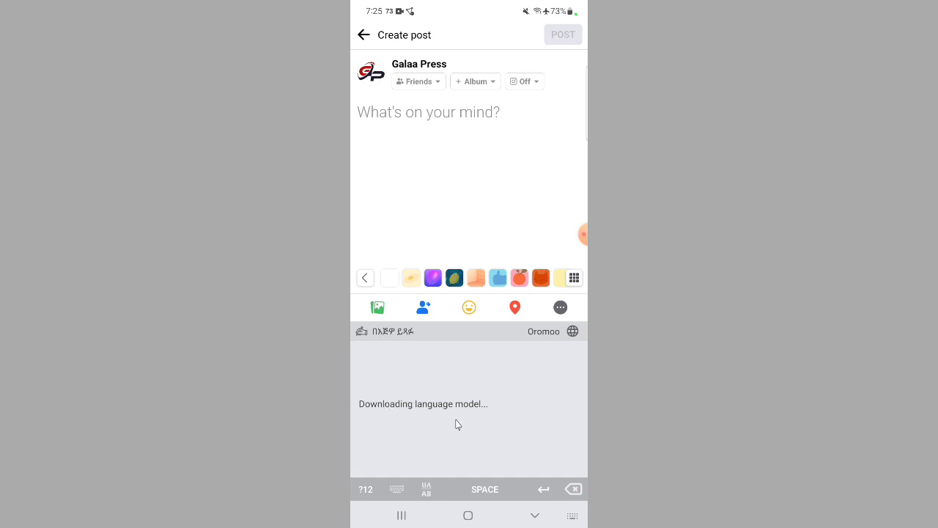
{"action": "mouse_move", "coordinate": [489, 411]}
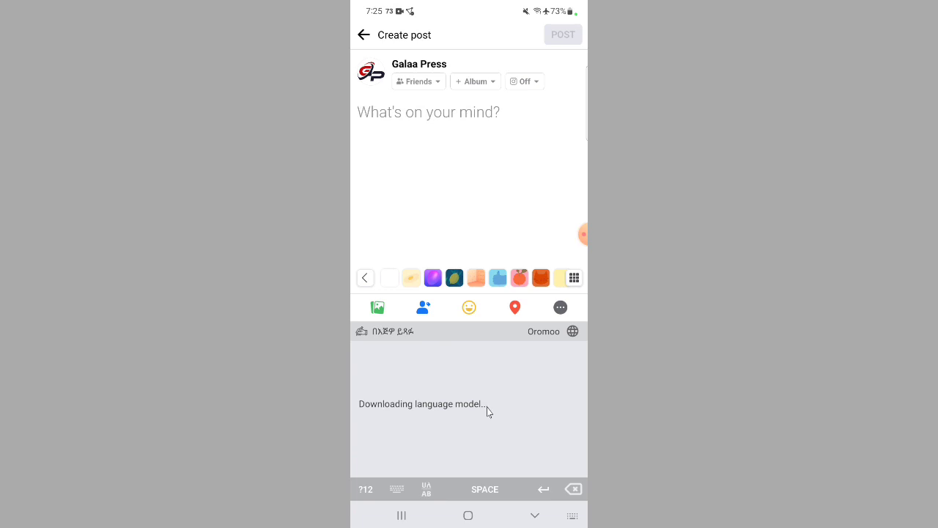
{"action": "mouse_move", "coordinate": [499, 356]}
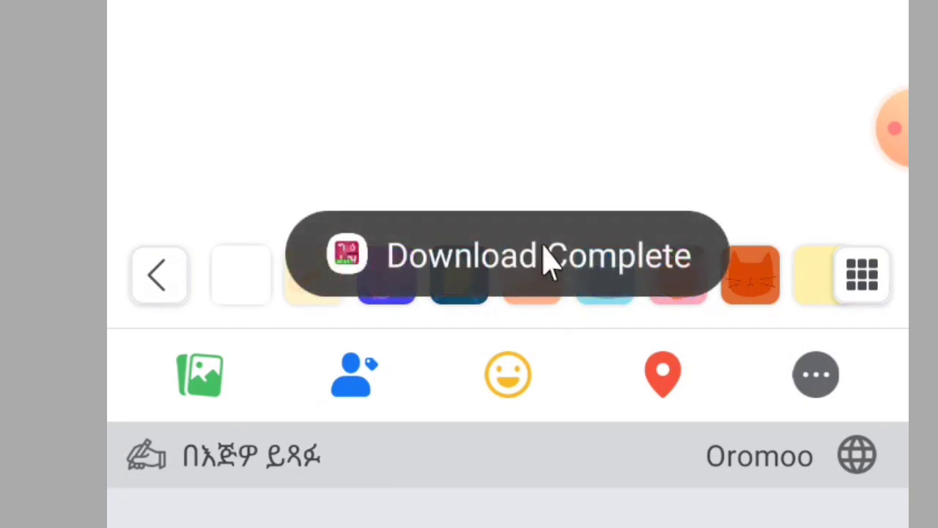
{"action": "mouse_move", "coordinate": [652, 264]}
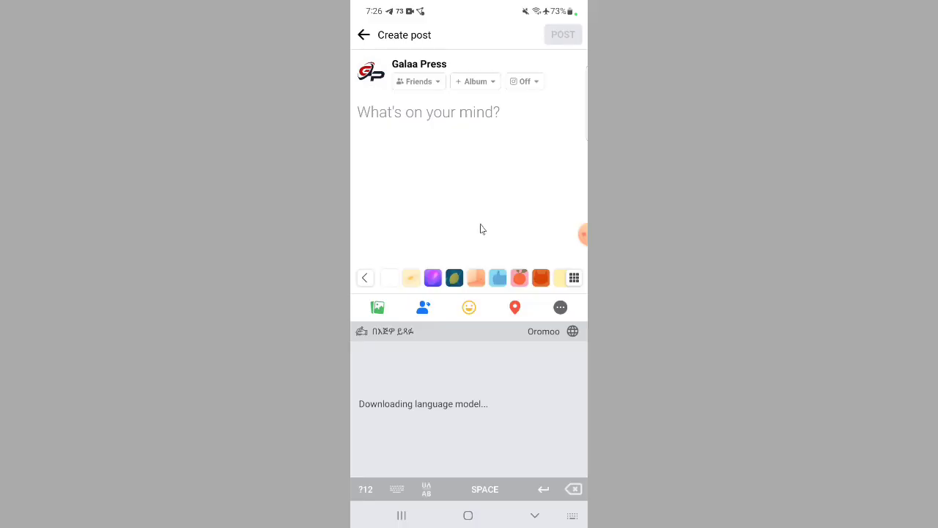
{"action": "mouse_move", "coordinate": [437, 131]}
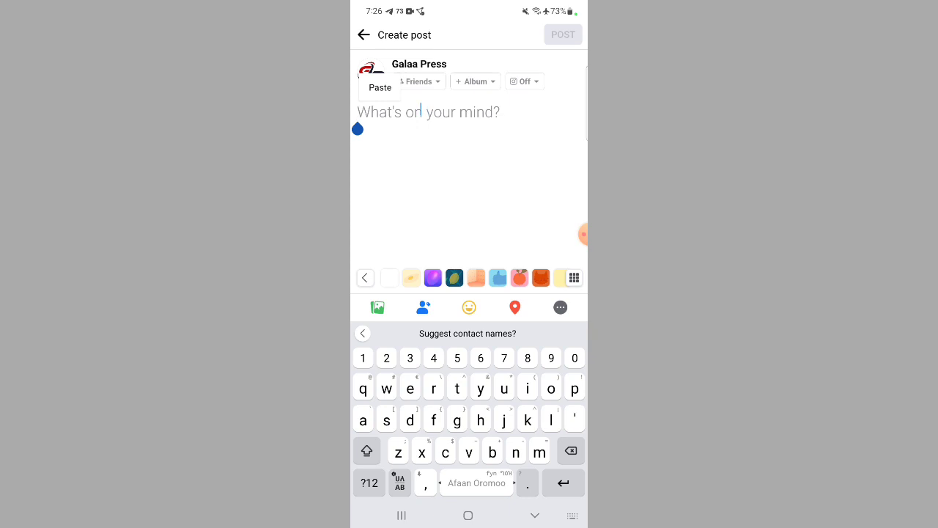
Write 'seenaa uummata Oromoo' as the post's first line and start a new line.
{"action": "type", "text": "se"}
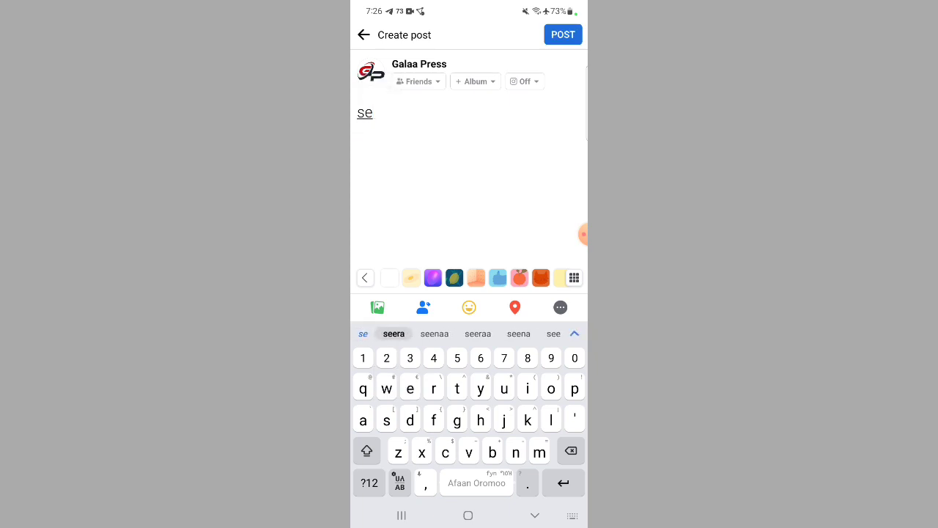
{"action": "mouse_move", "coordinate": [421, 214]}
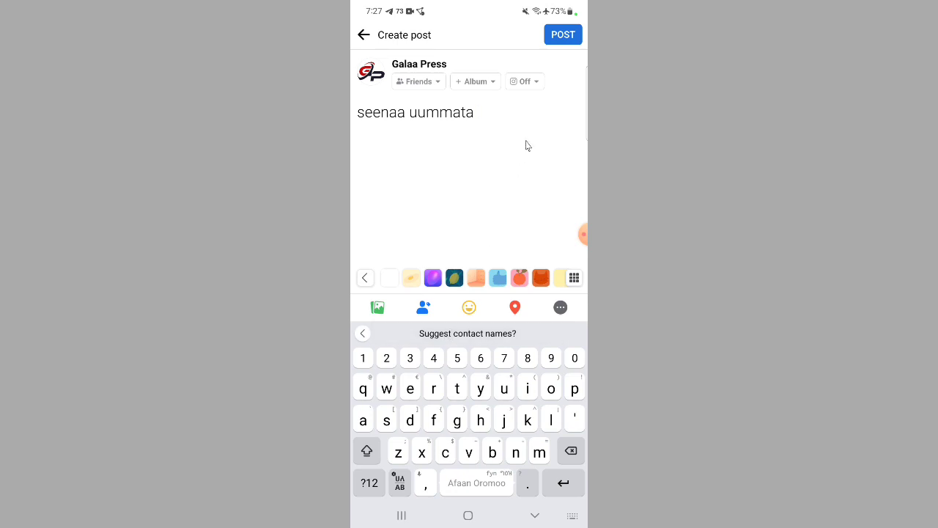
{"action": "type", "text": "omoo"}
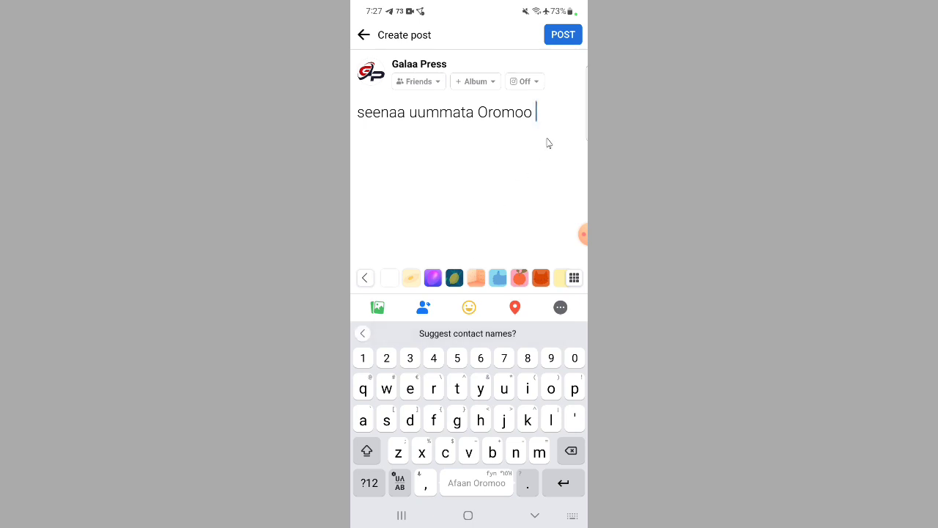
{"action": "key", "text": "enter"}
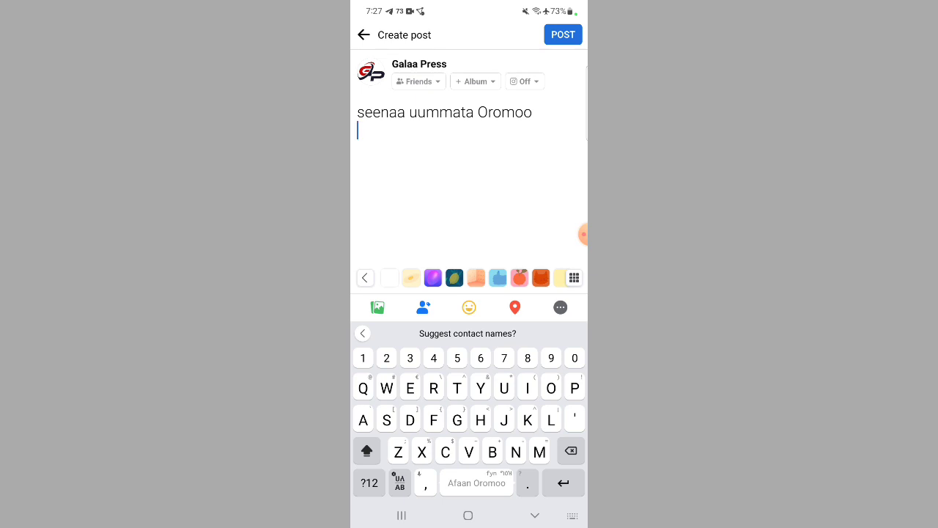
Write 'Balaa tasa nama qunnamu', taking qunnamu from the word suggestions.
{"action": "left_click", "coordinate": [493, 451]}
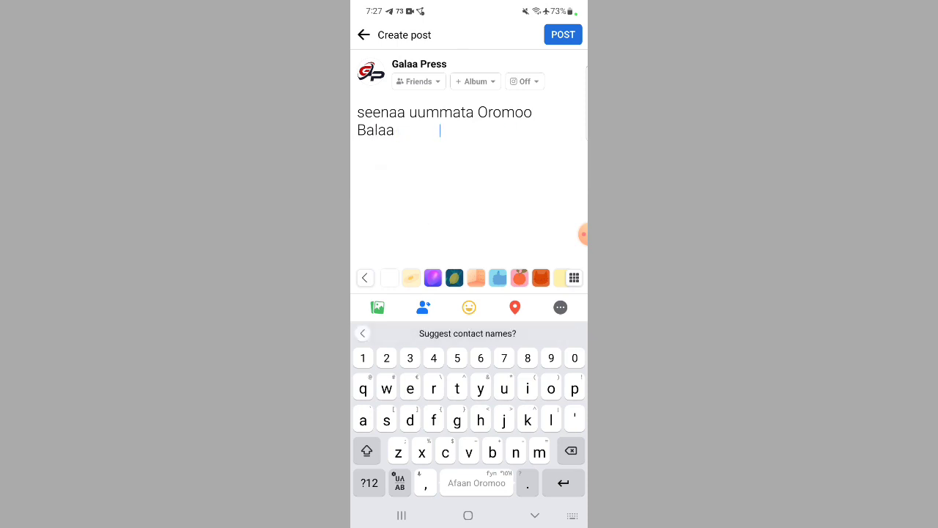
{"action": "type", "text": "tasa"}
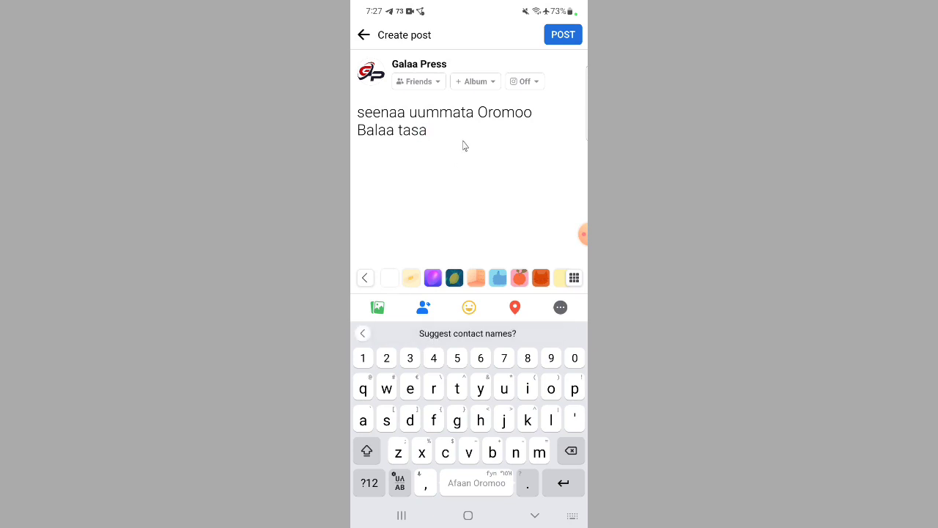
{"action": "type", "text": "nama"}
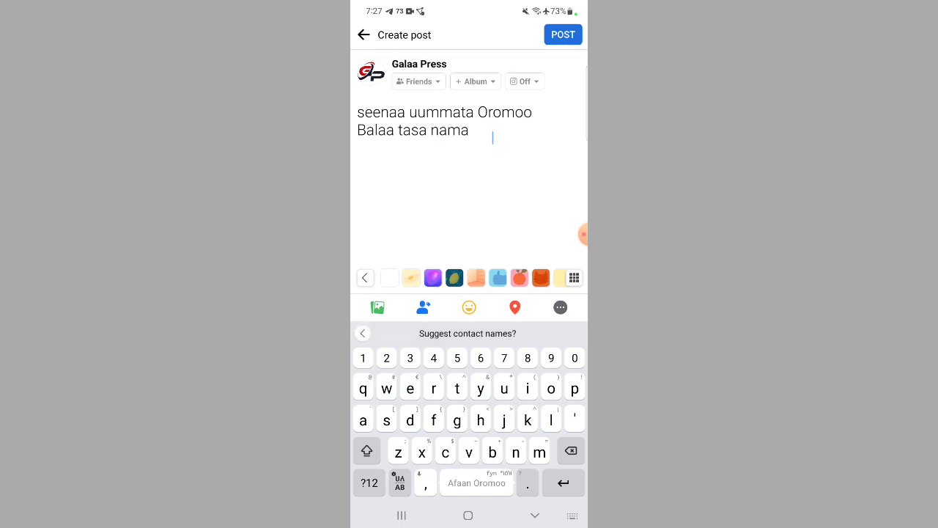
{"action": "left_click", "coordinate": [364, 387]}
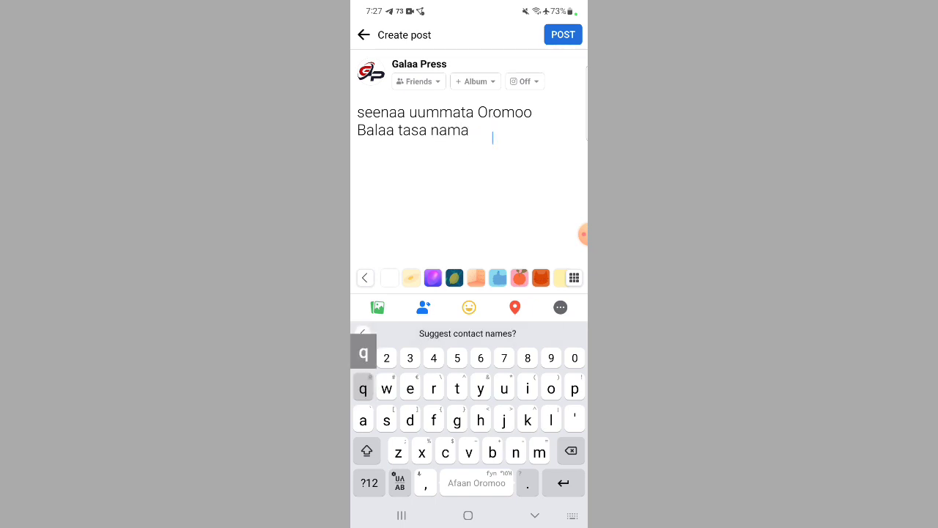
{"action": "type", "text": "qun"}
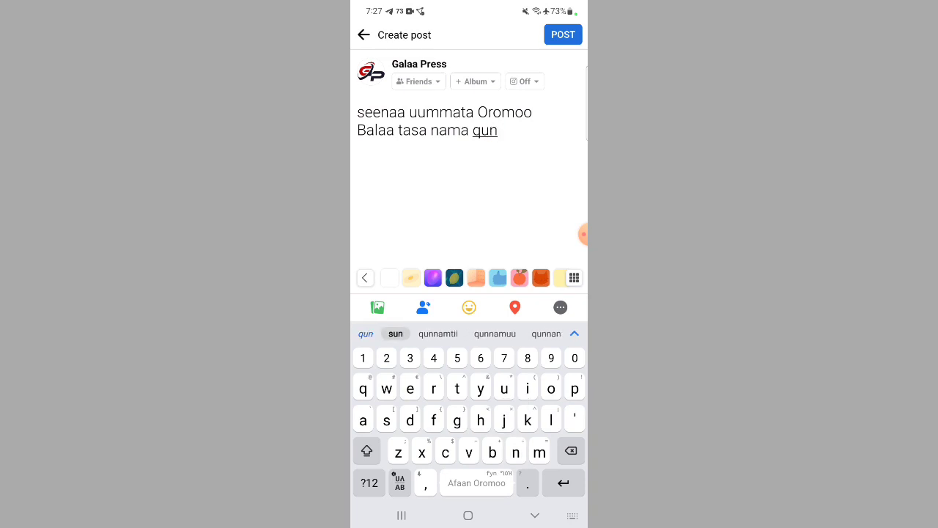
{"action": "left_click", "coordinate": [574, 335]}
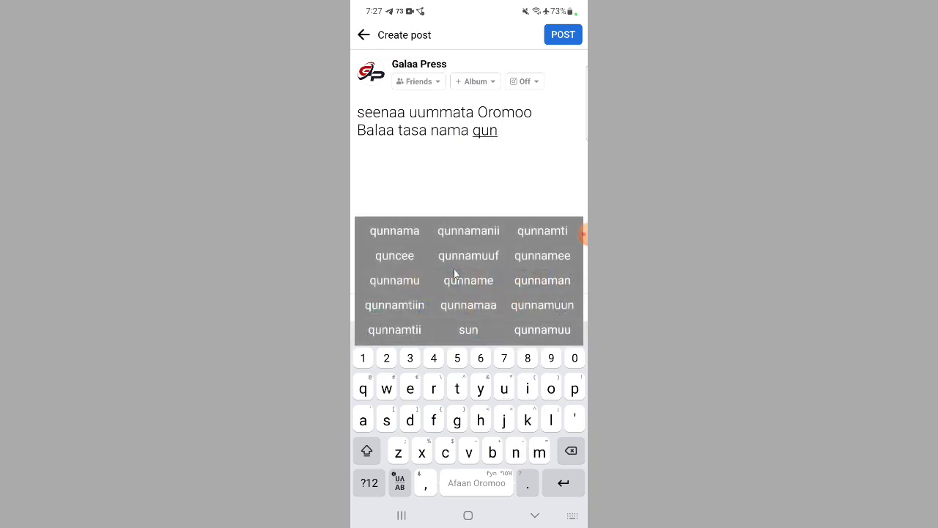
{"action": "left_click", "coordinate": [395, 280]}
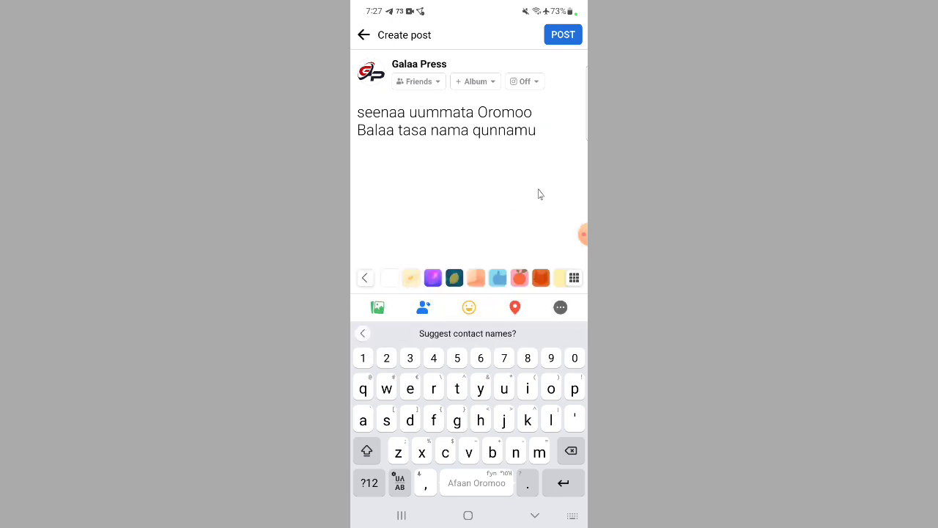
Continue with 'keessaa balaan ibiddaa tokko', inserting keessaa from the suggestions.
{"action": "type", "text": "kee"}
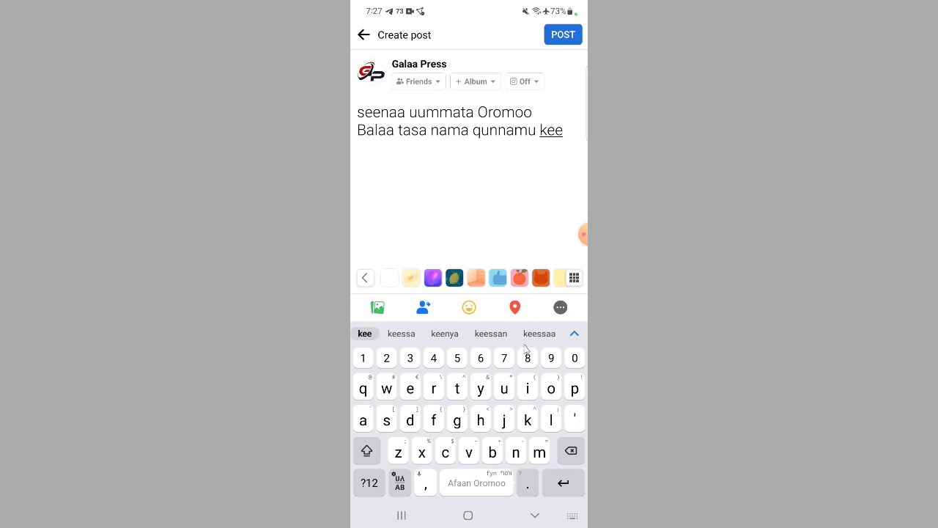
{"action": "mouse_move", "coordinate": [535, 337]}
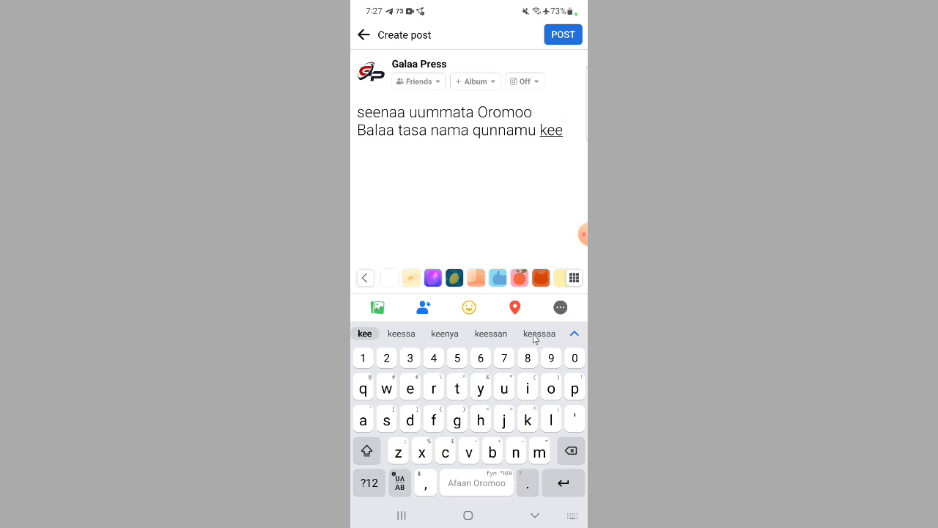
{"action": "left_click", "coordinate": [539, 334]}
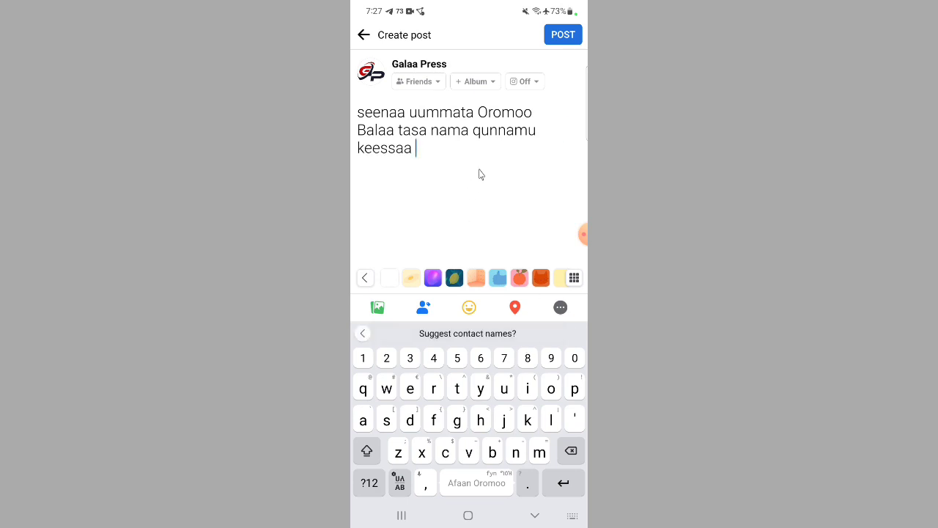
{"action": "type", "text": "ba"}
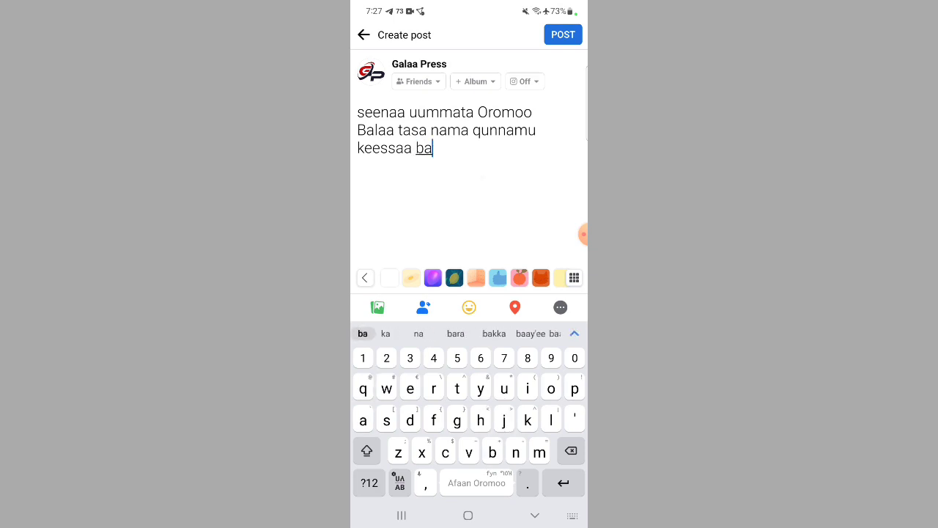
{"action": "type", "text": "l"}
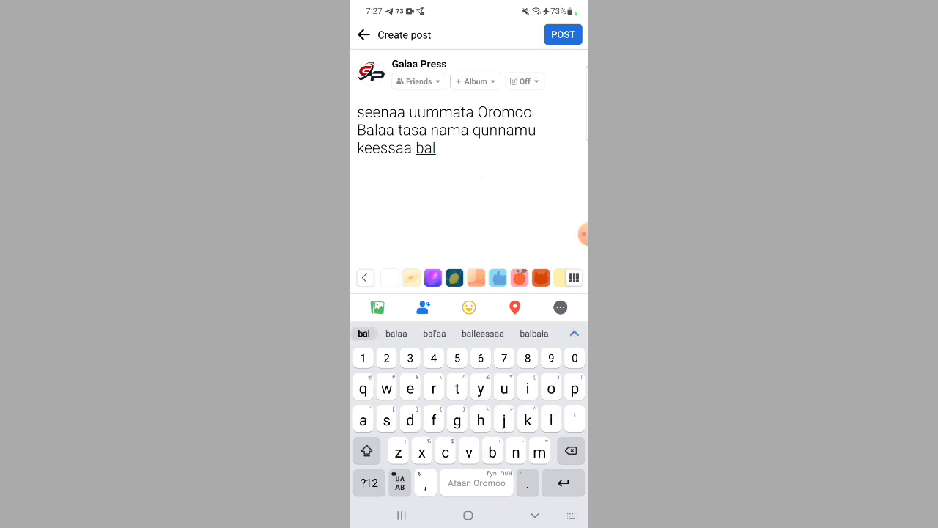
{"action": "type", "text": "aan ibiddaa"}
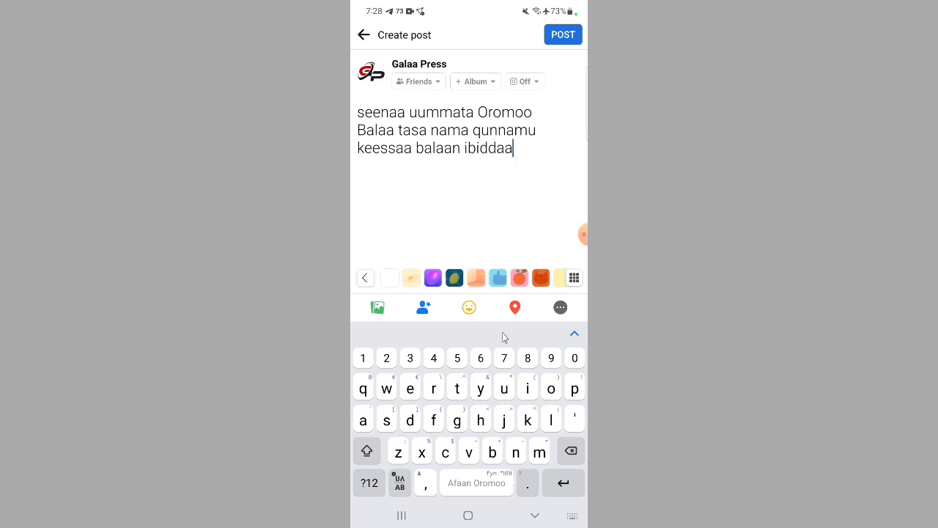
{"action": "type", "text": "tokko ."}
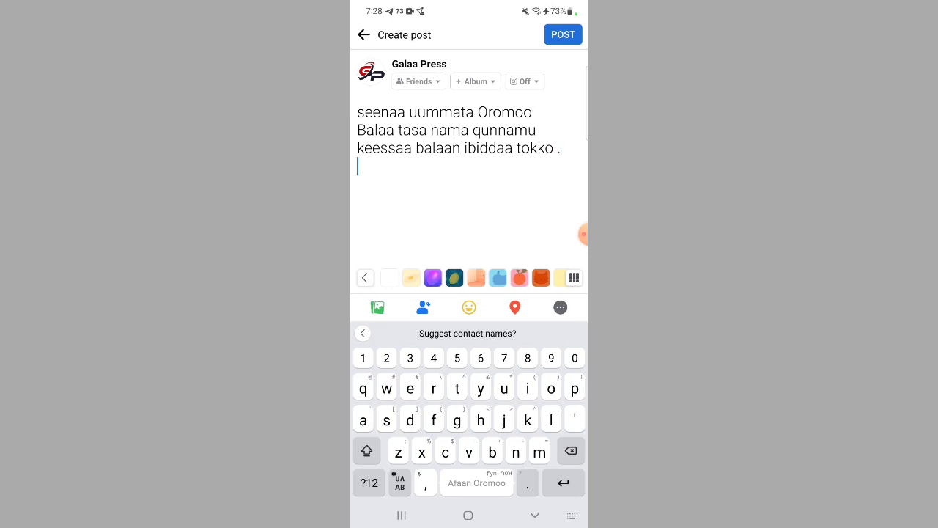
Write the capitalized line 'Namni maalif wal jibba' as the post's third line.
{"action": "left_click", "coordinate": [367, 450]}
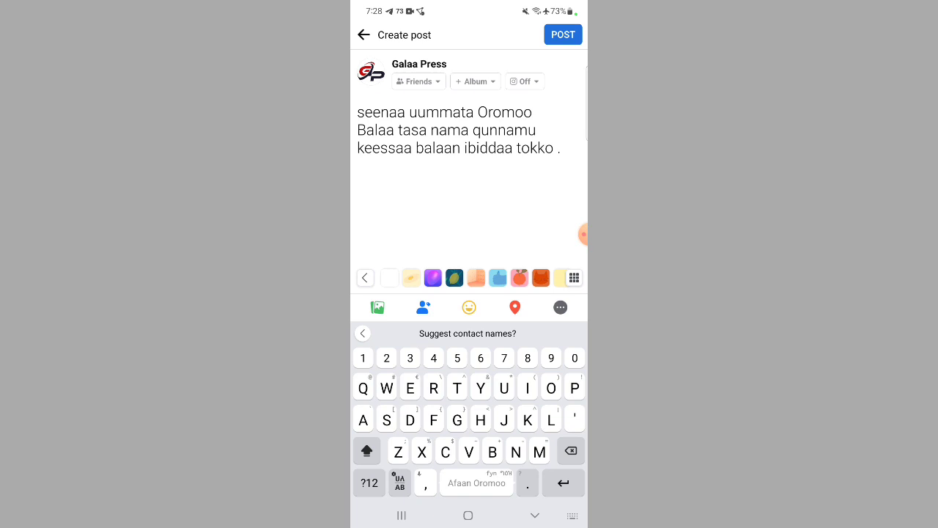
{"action": "type", "text": "N"}
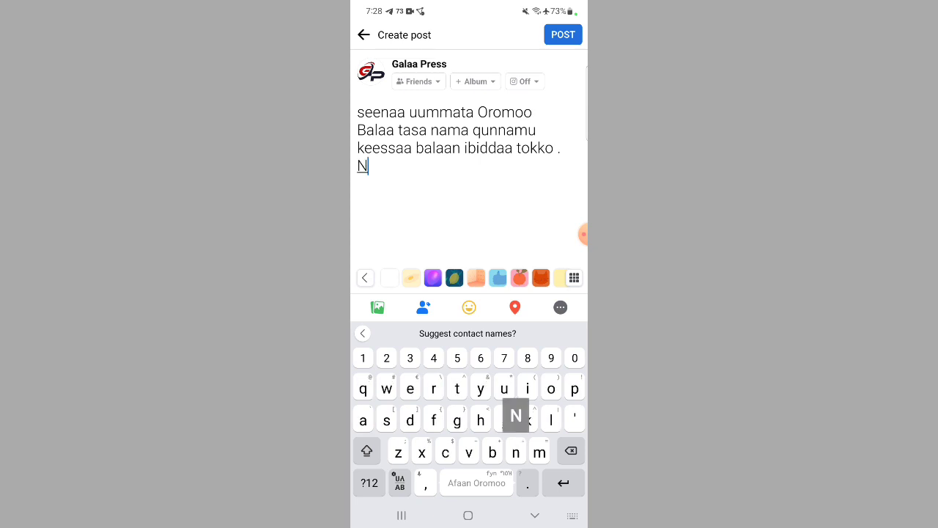
{"action": "type", "text": "amni"}
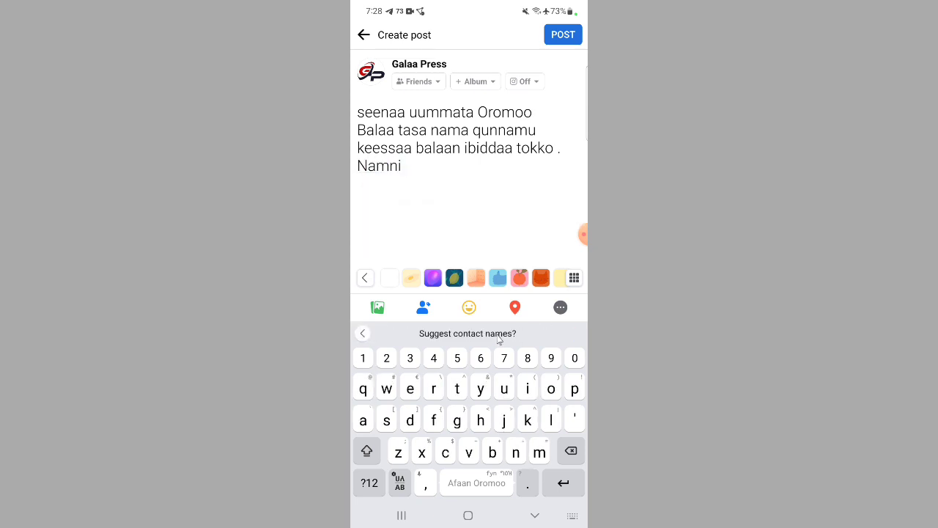
{"action": "type", "text": "ma"}
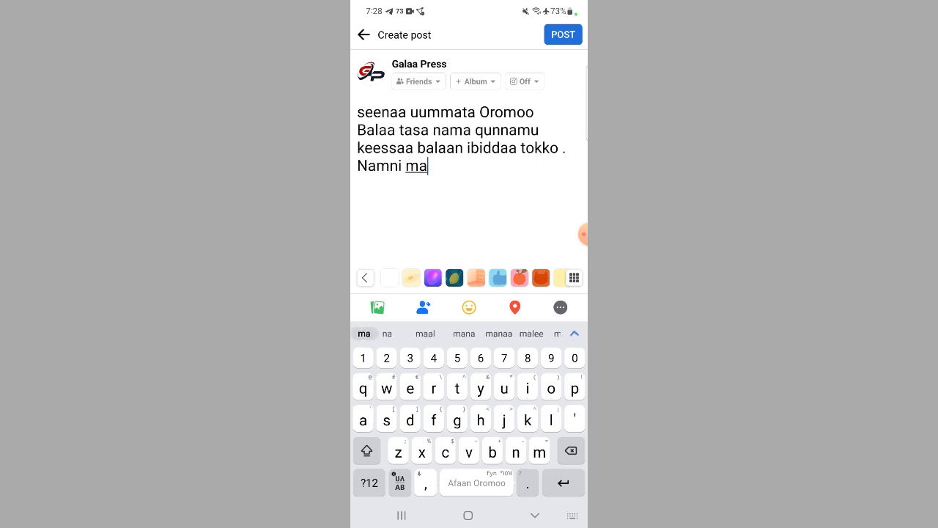
{"action": "type", "text": "alif w"}
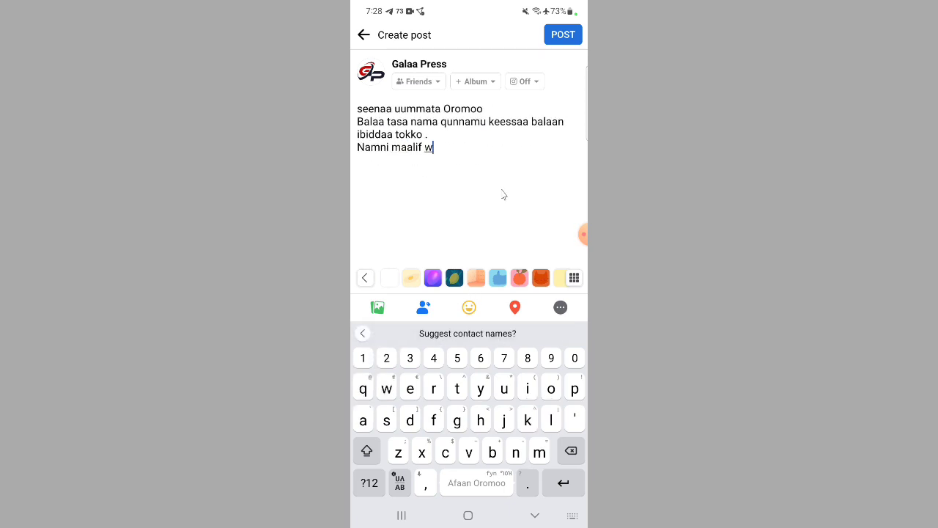
{"action": "type", "text": "al"}
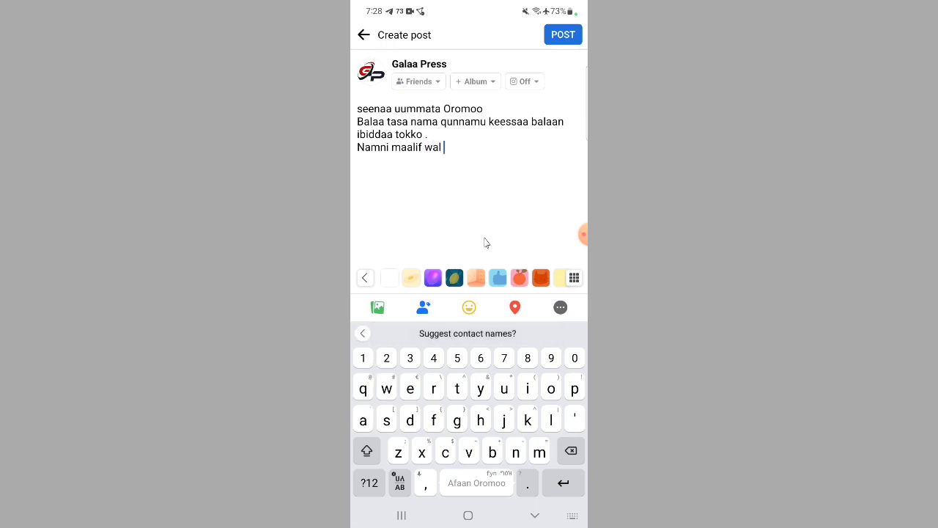
{"action": "type", "text": "jibba .ኣ"}
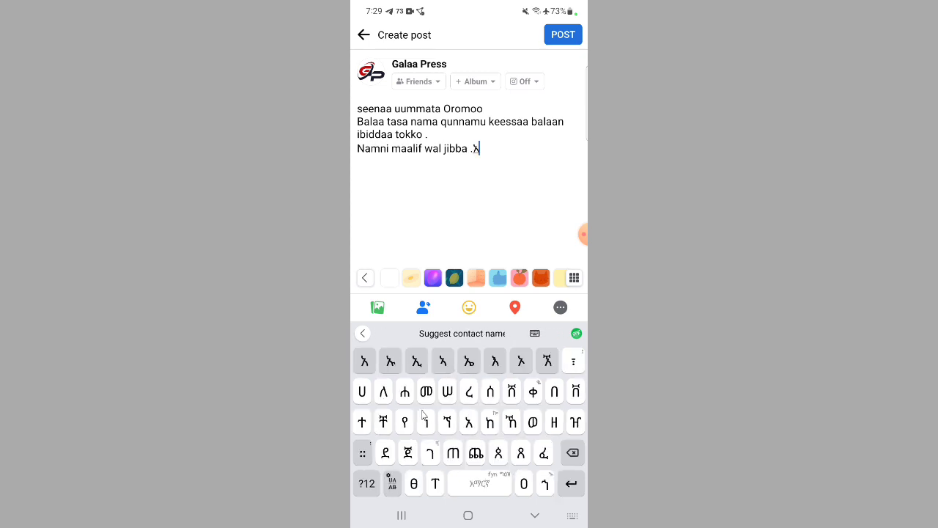
Add Ge'ez syllables after 'jibba .' and select the resulting Ge'ez string.
{"action": "left_click", "coordinate": [534, 422]}
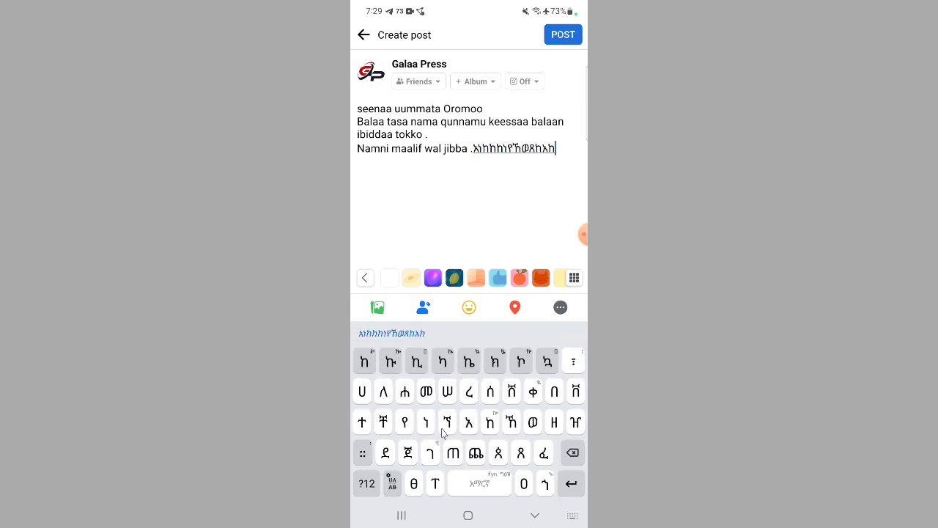
{"action": "left_click", "coordinate": [469, 422]}
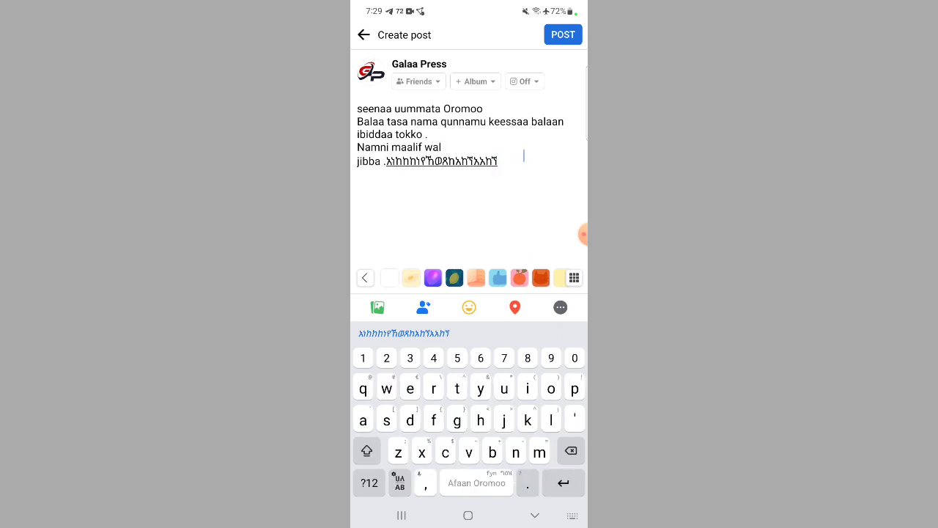
{"action": "double_click", "coordinate": [442, 160]}
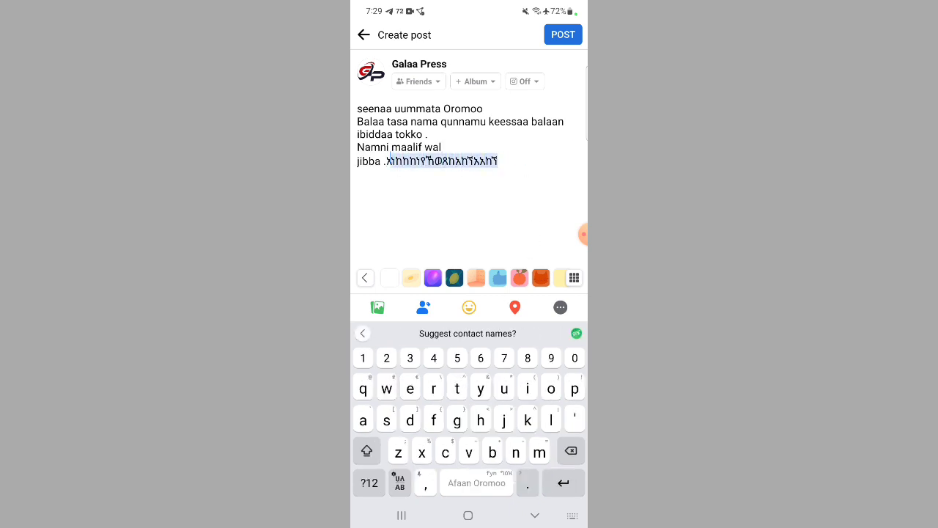